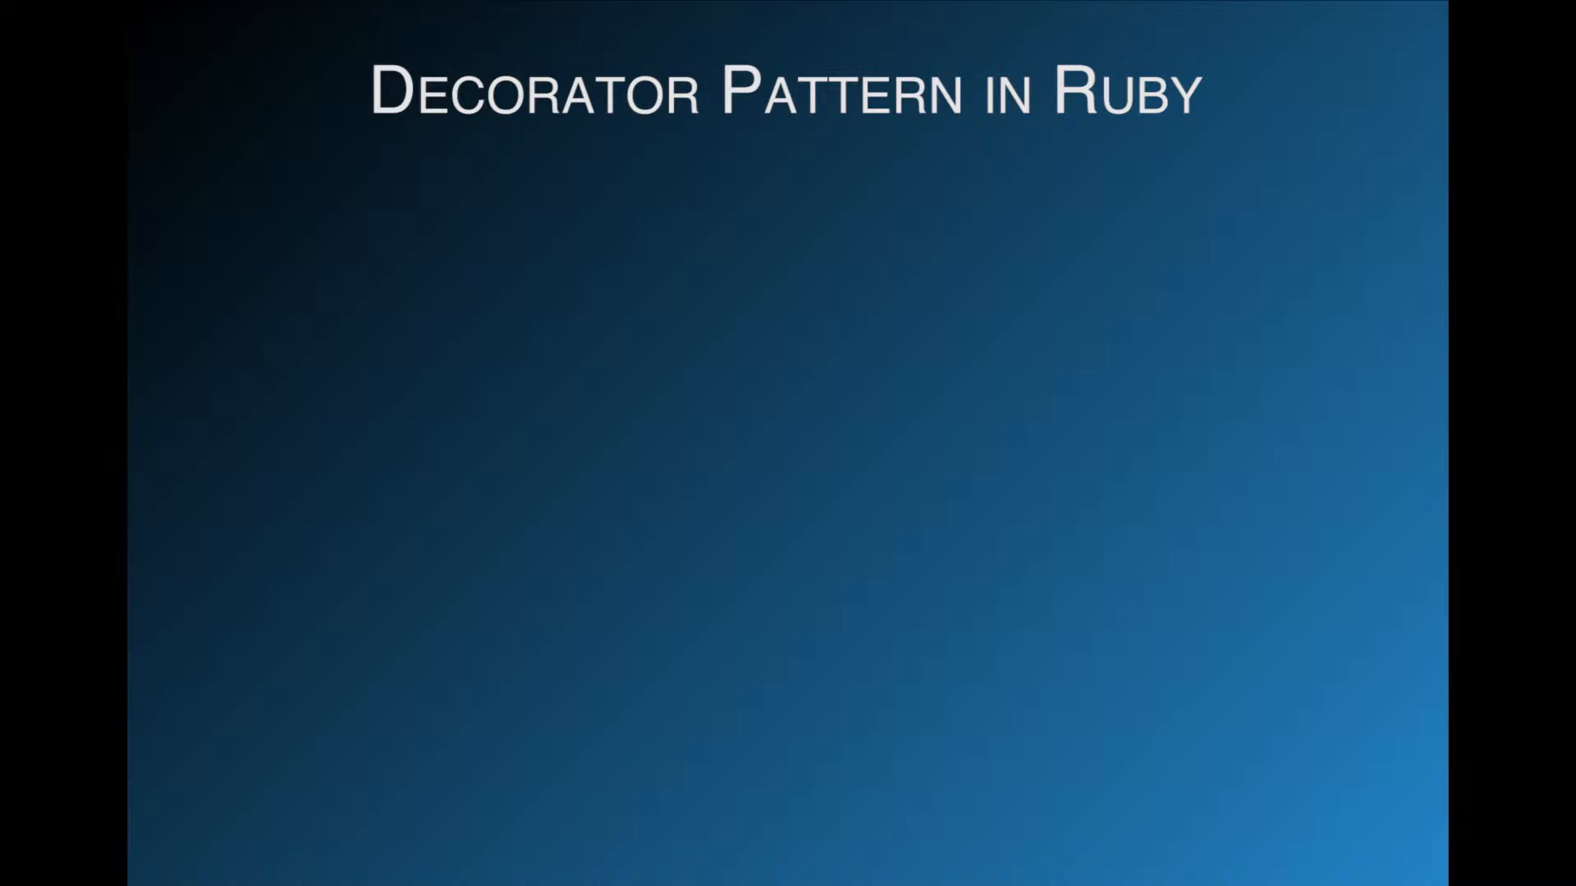
Reveal the Wrapper Pattern and Single Responsibility Principle bullets on the Decorator Pattern slide
{"action": "key", "text": "right"}
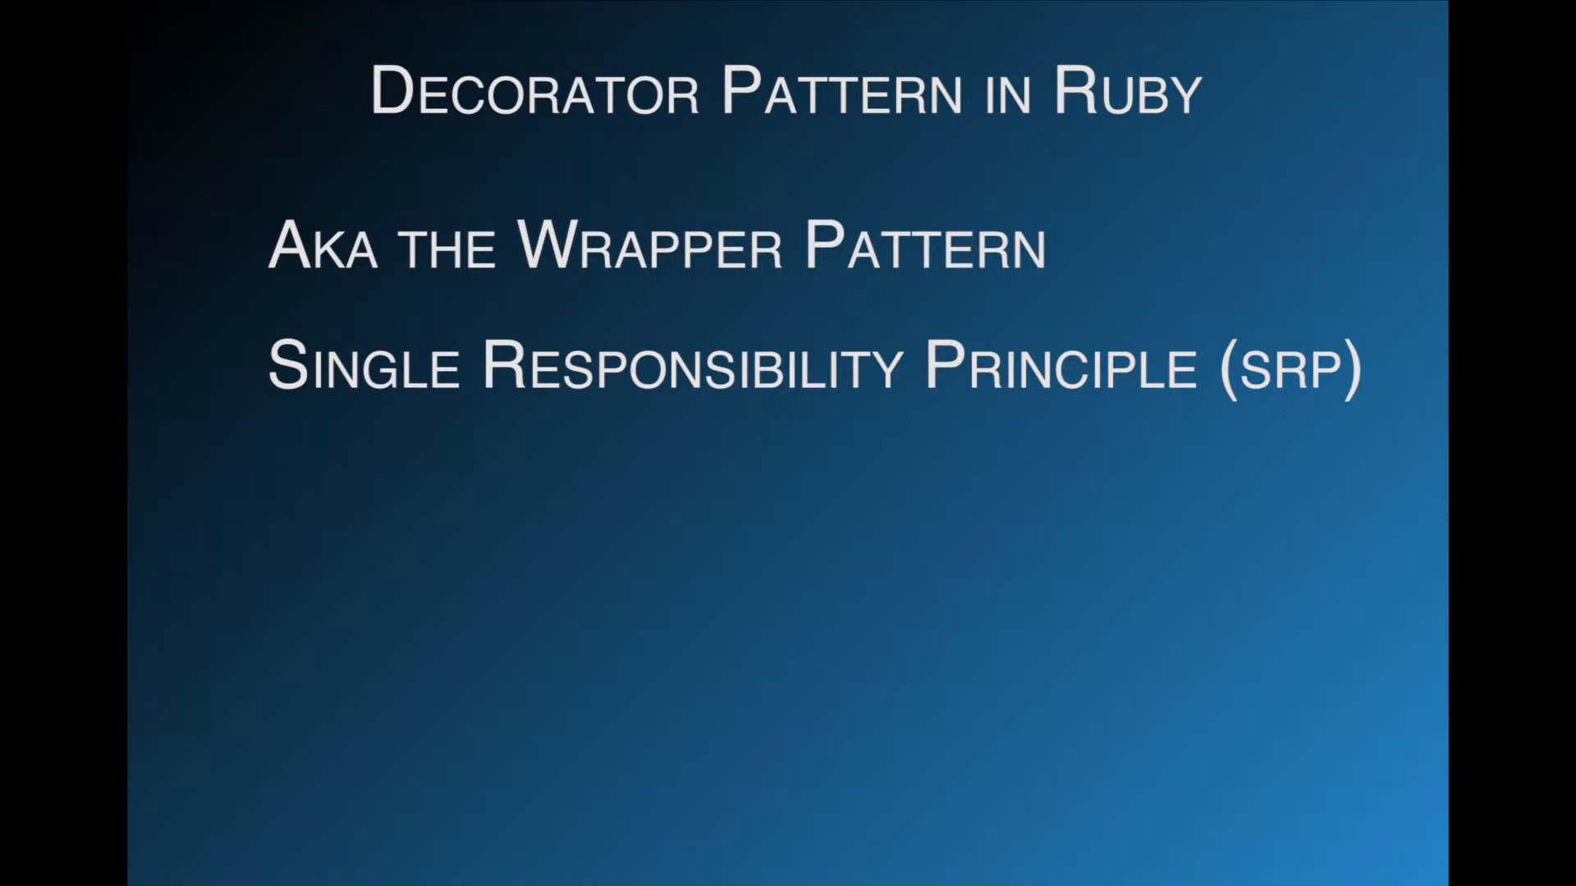
{"action": "key", "text": "Right"}
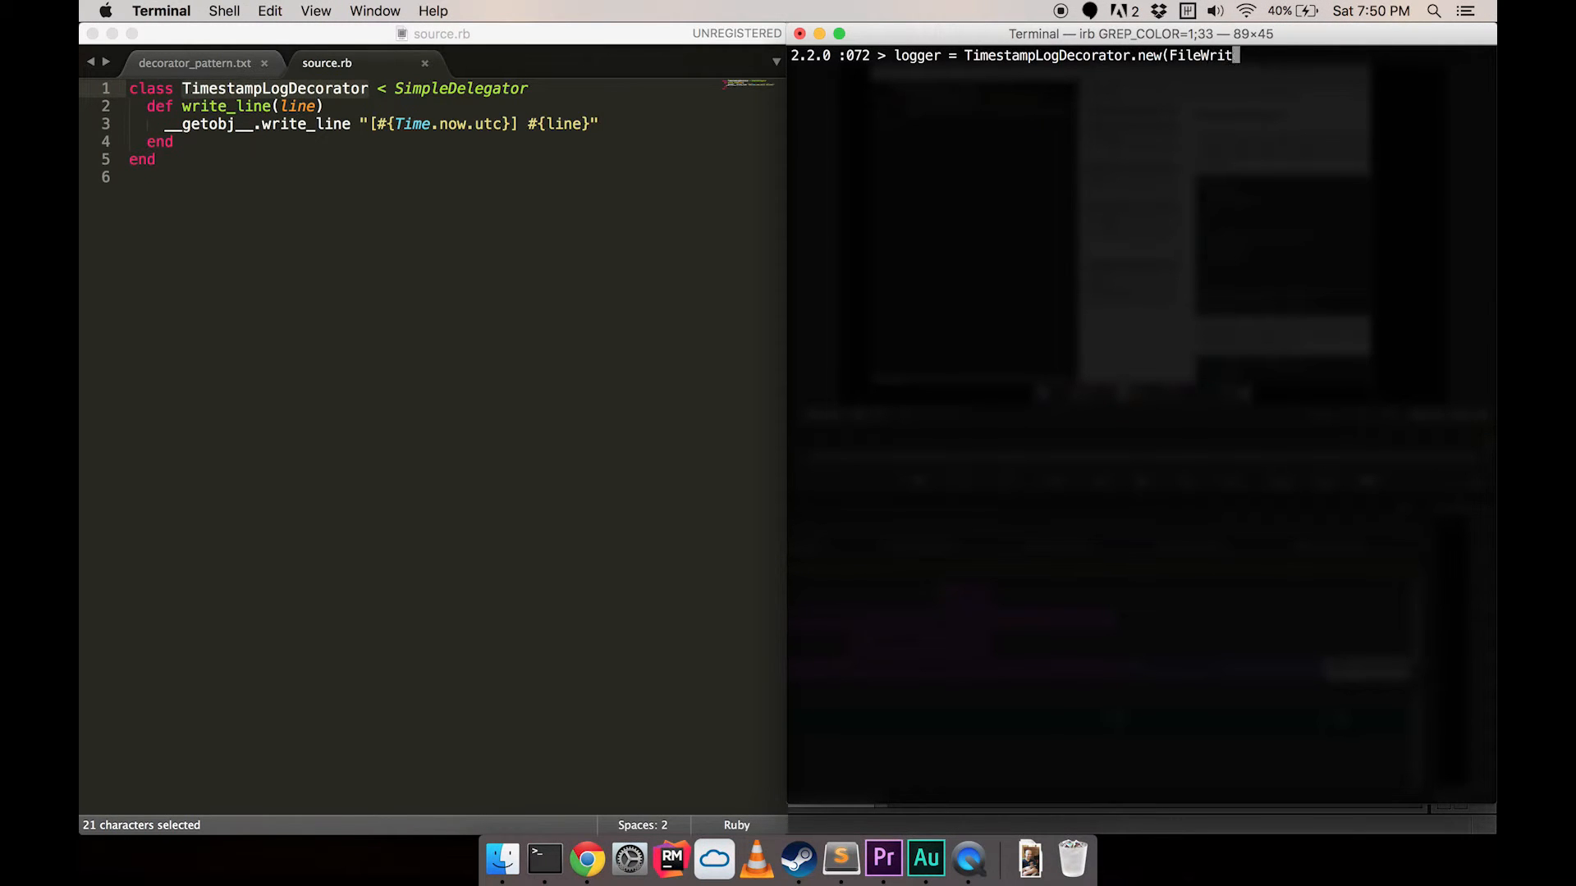
Finish TimestampLogDecorator.new(FileWriter.new('log.txt')) in irb, write Bar, and start puts `cat log
{"action": "type", "text": "er.new('log.txt'))"}
{"action": "type", "text": "logger.write_line 'Bar"}
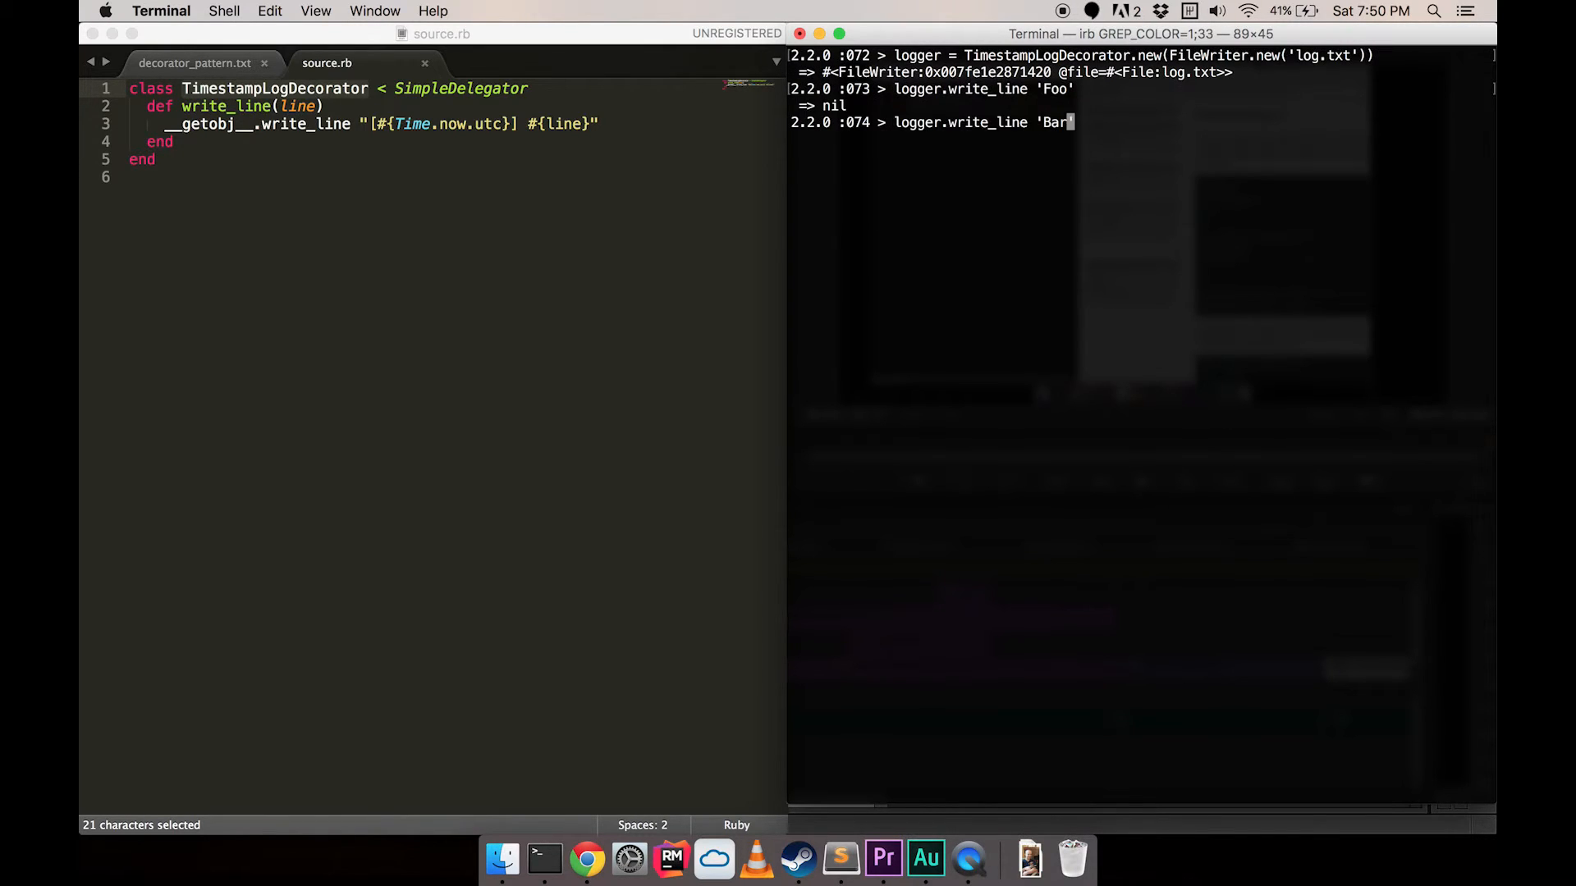
{"action": "key", "text": "Return"}
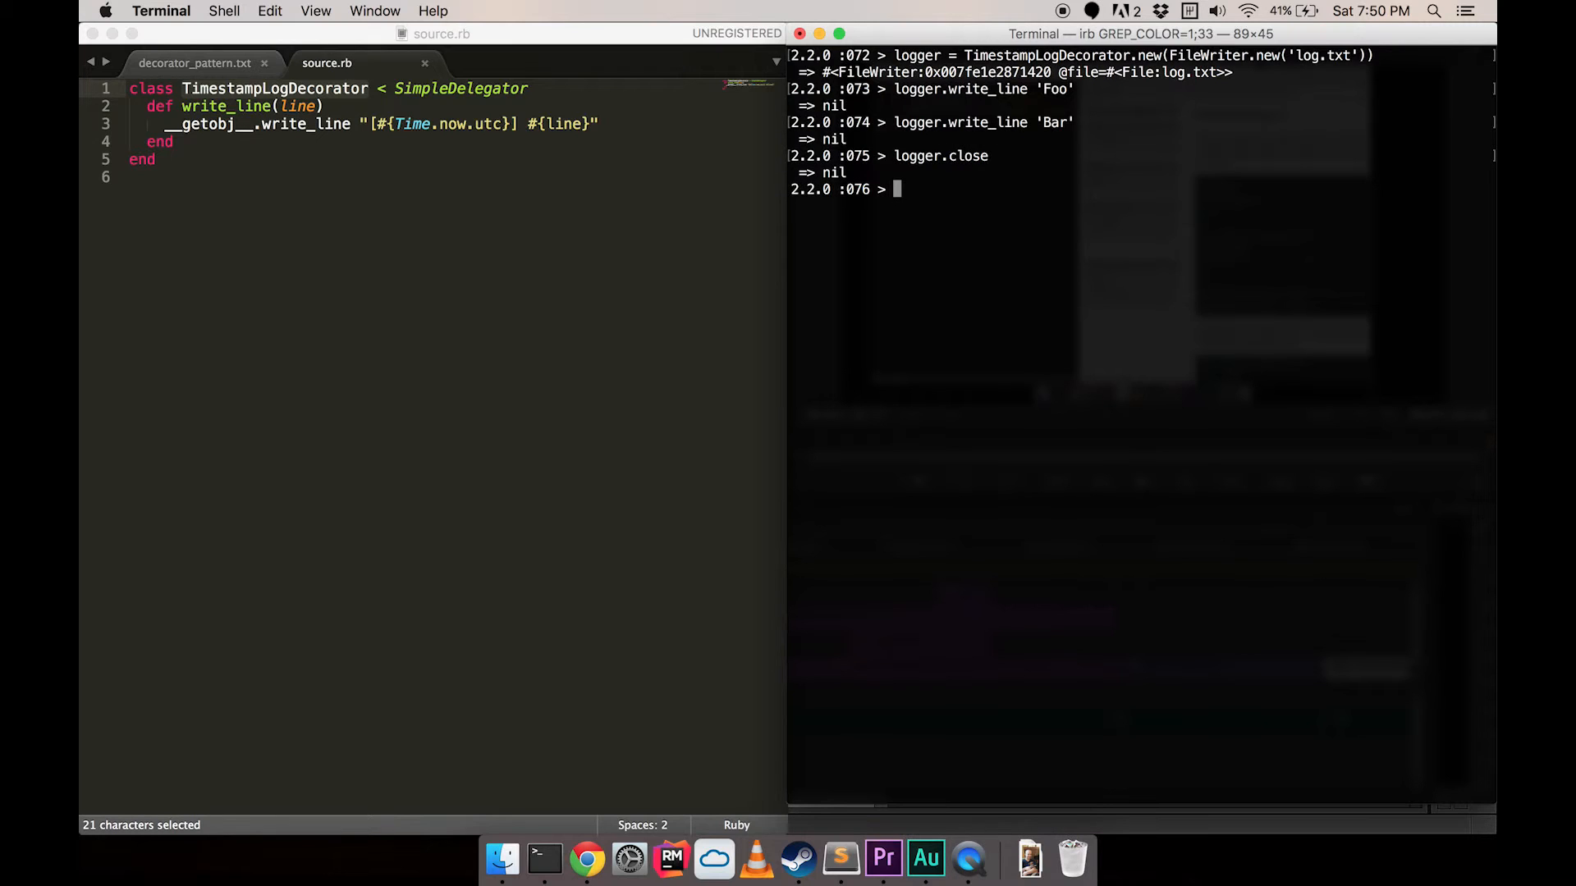
{"action": "type", "text": "puts `cat log"}
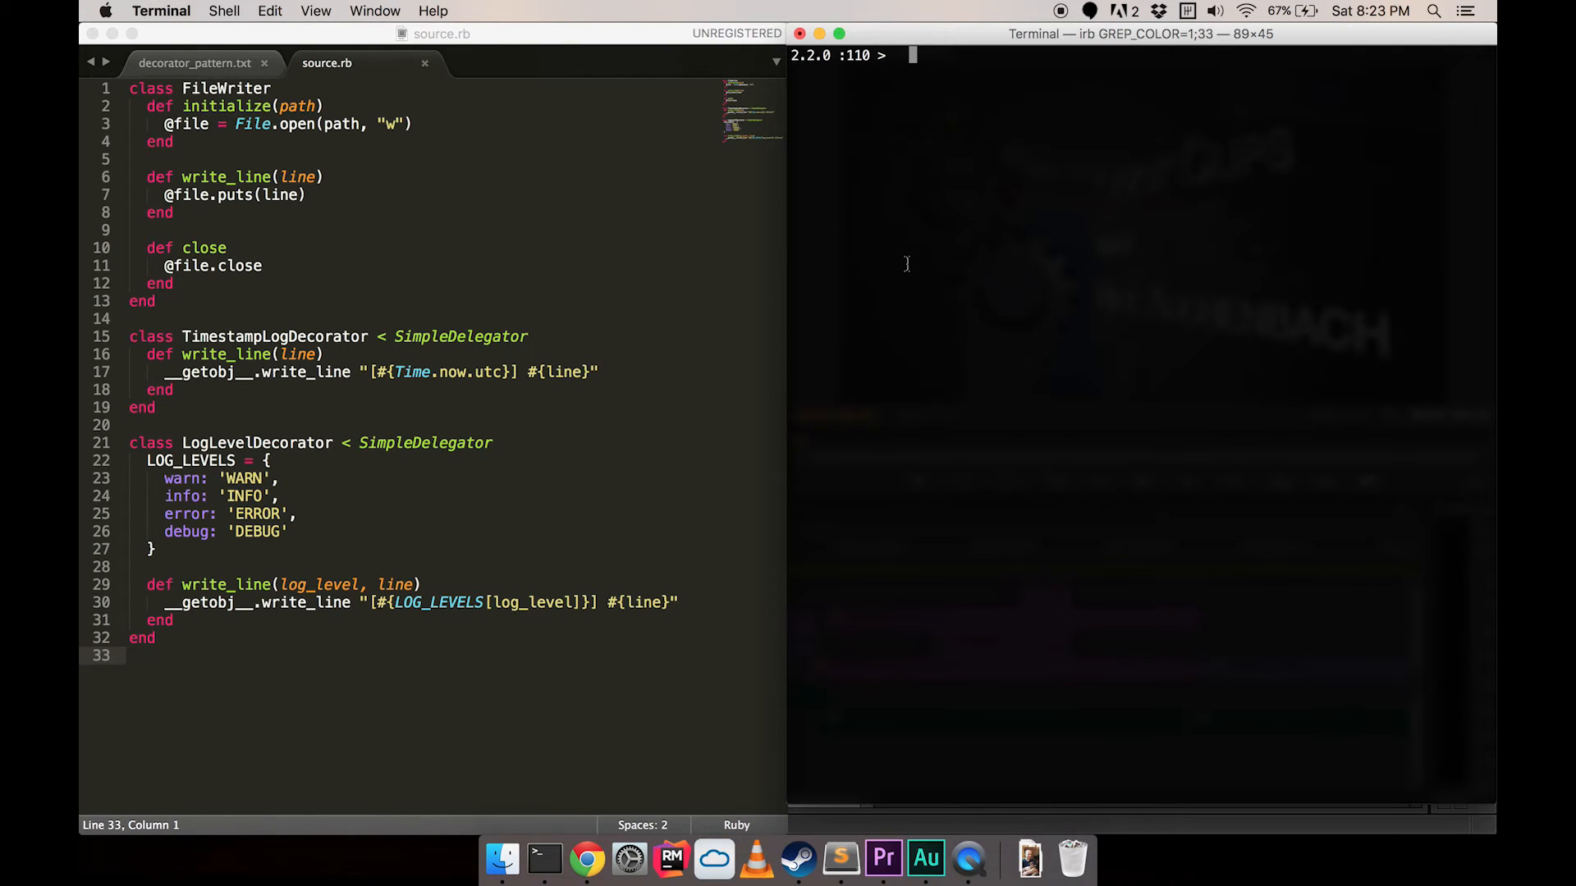
Build logger = LogLevelDecorator over TimestampLogDecorator over FileWriter.new('test.txt') in irb
{"action": "type", "text": "lo"}
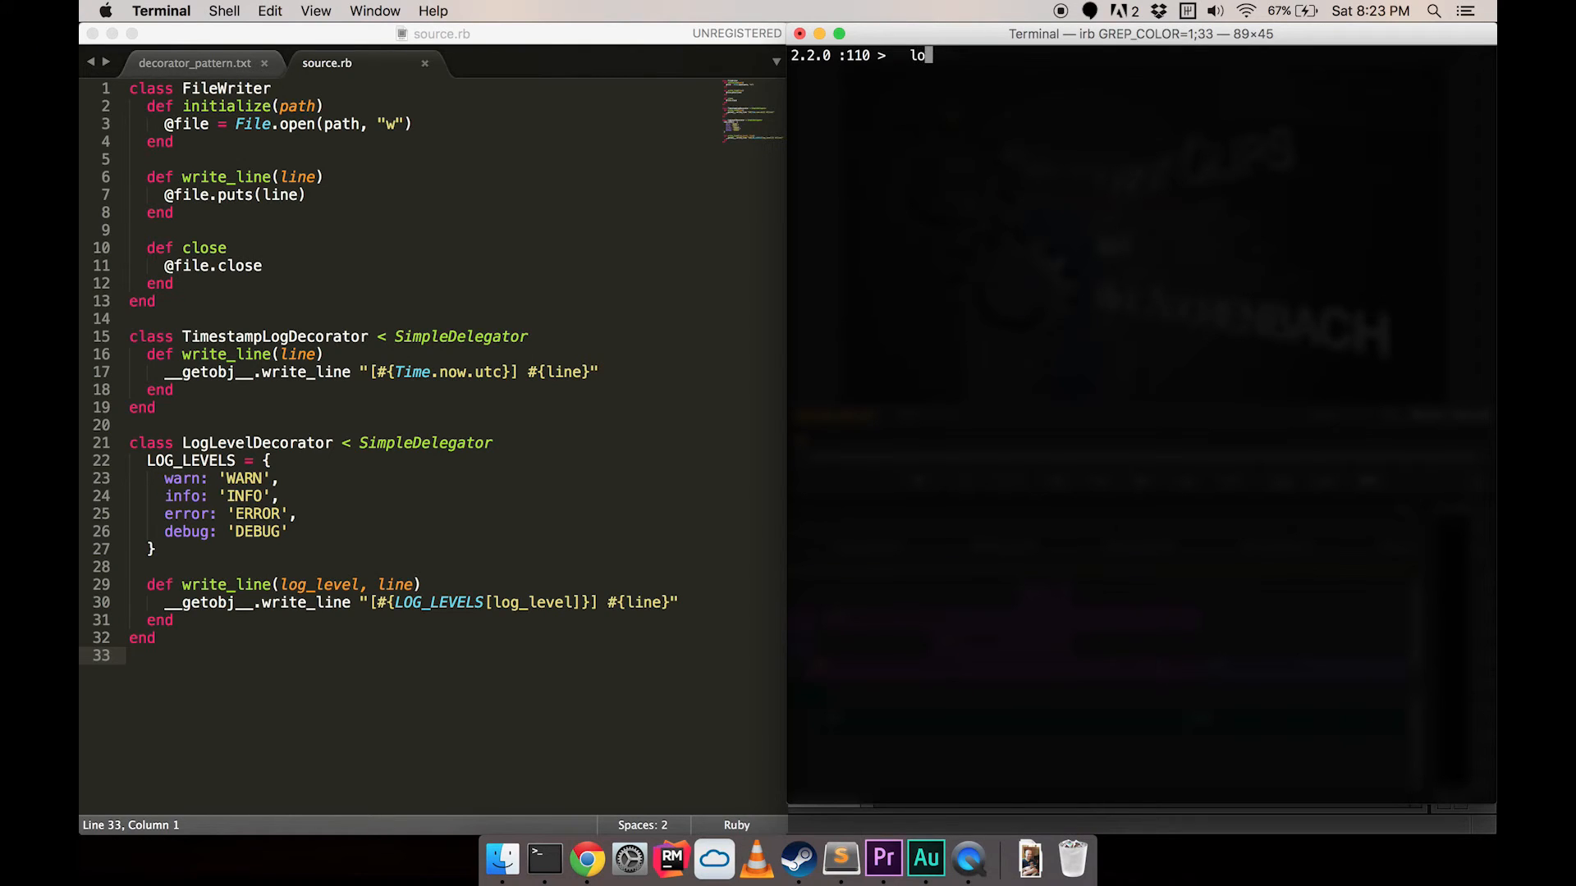
{"action": "type", "text": "logger = LogLevelDecorat"}
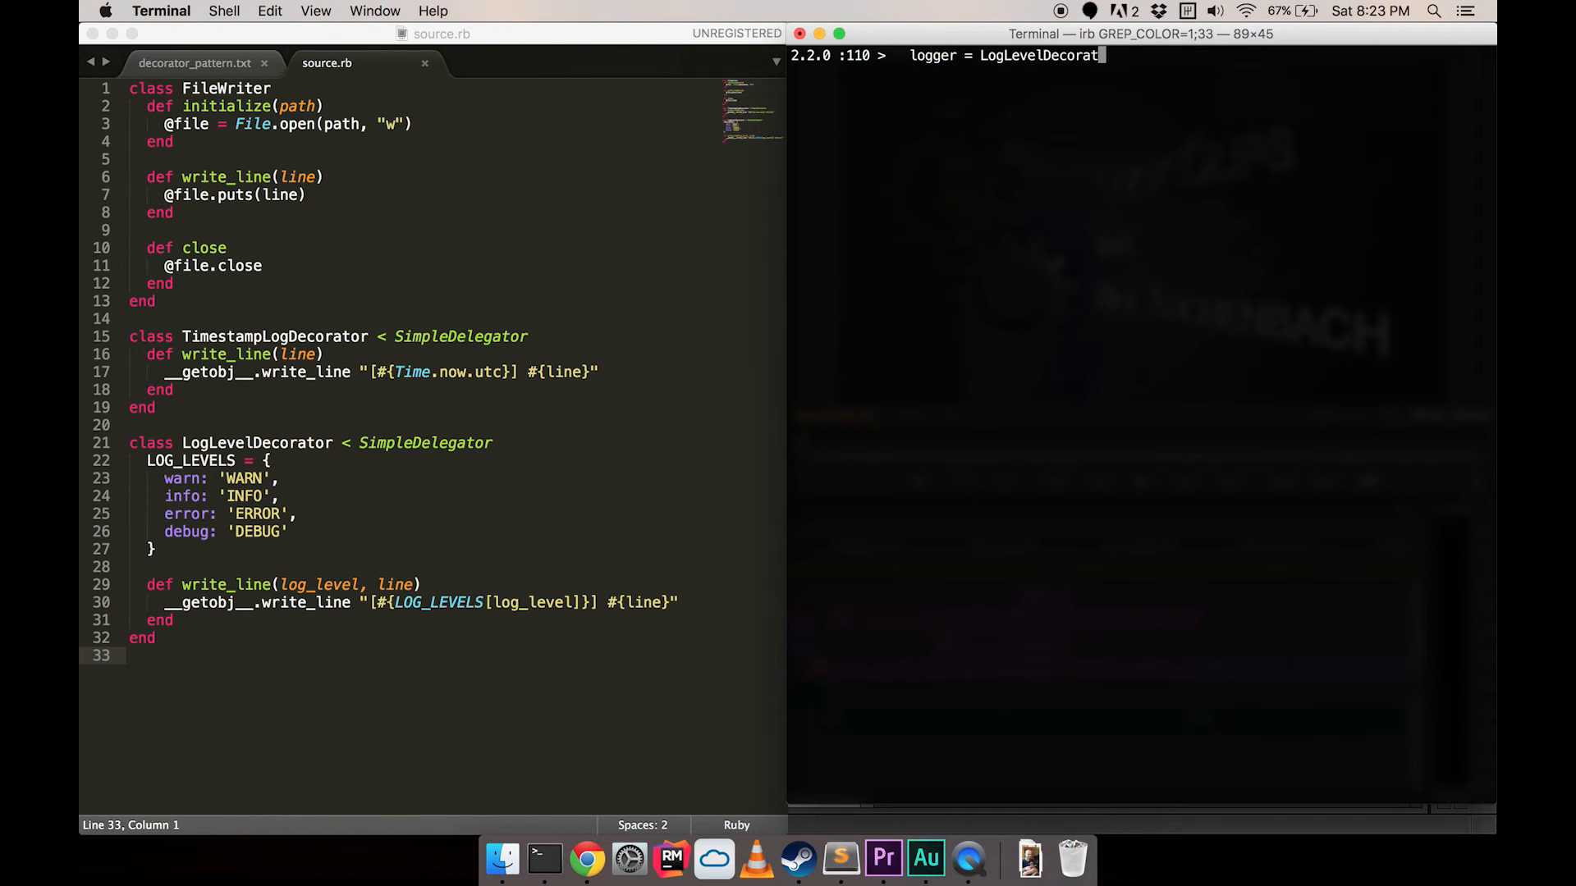
{"action": "type", "text": ".new(TimestampLo"}
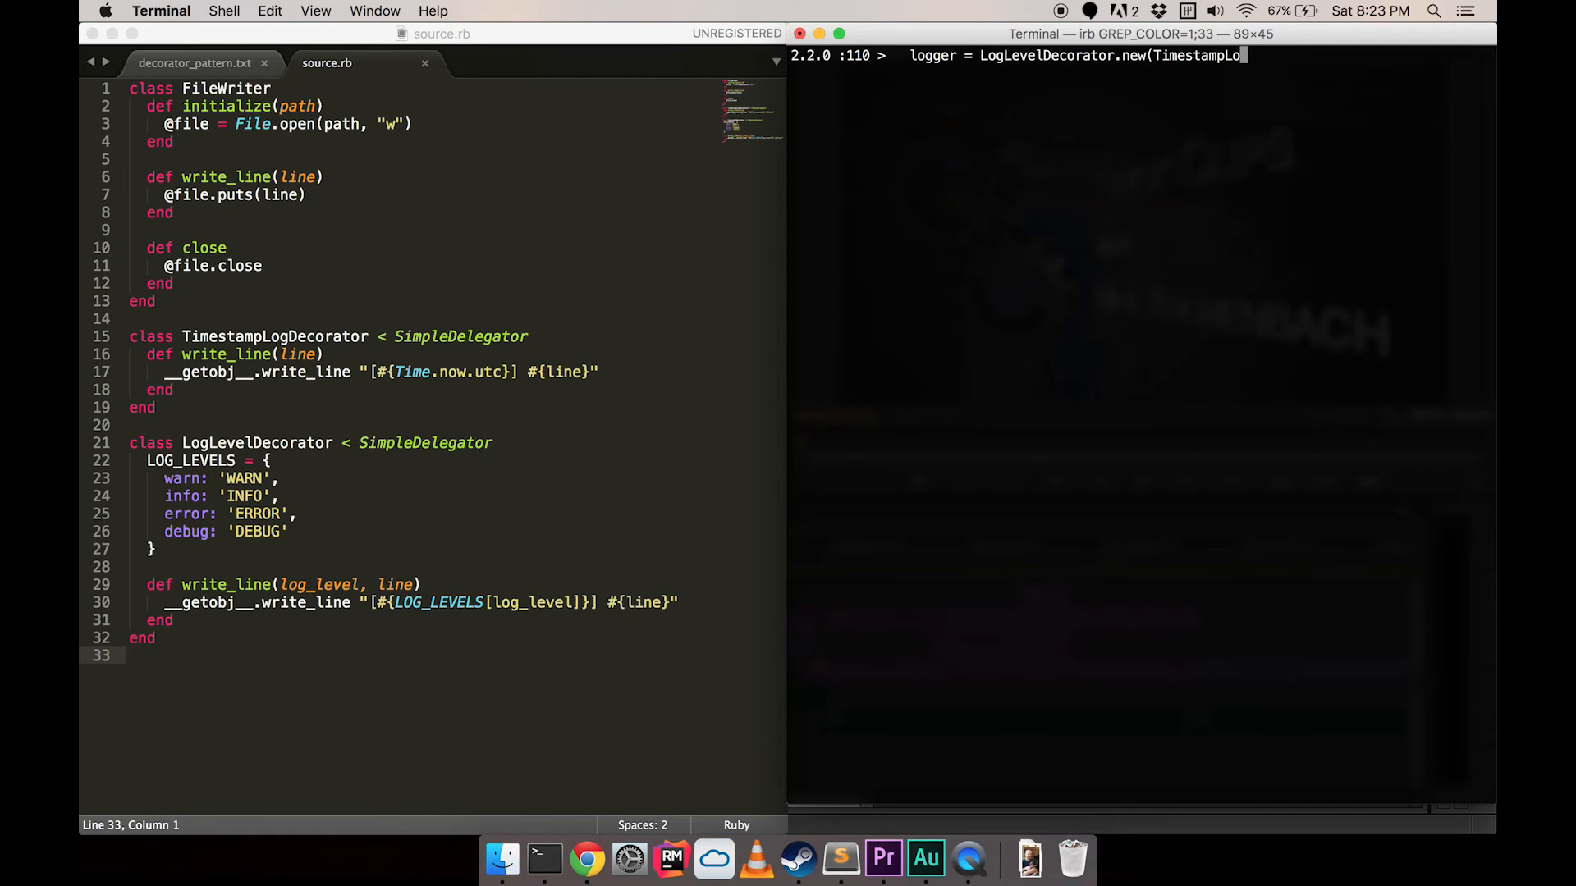
{"action": "type", "text": "Decorator.new(FileWriter.new('test.txt"}
{"action": "type", "text": "logger.wr"}
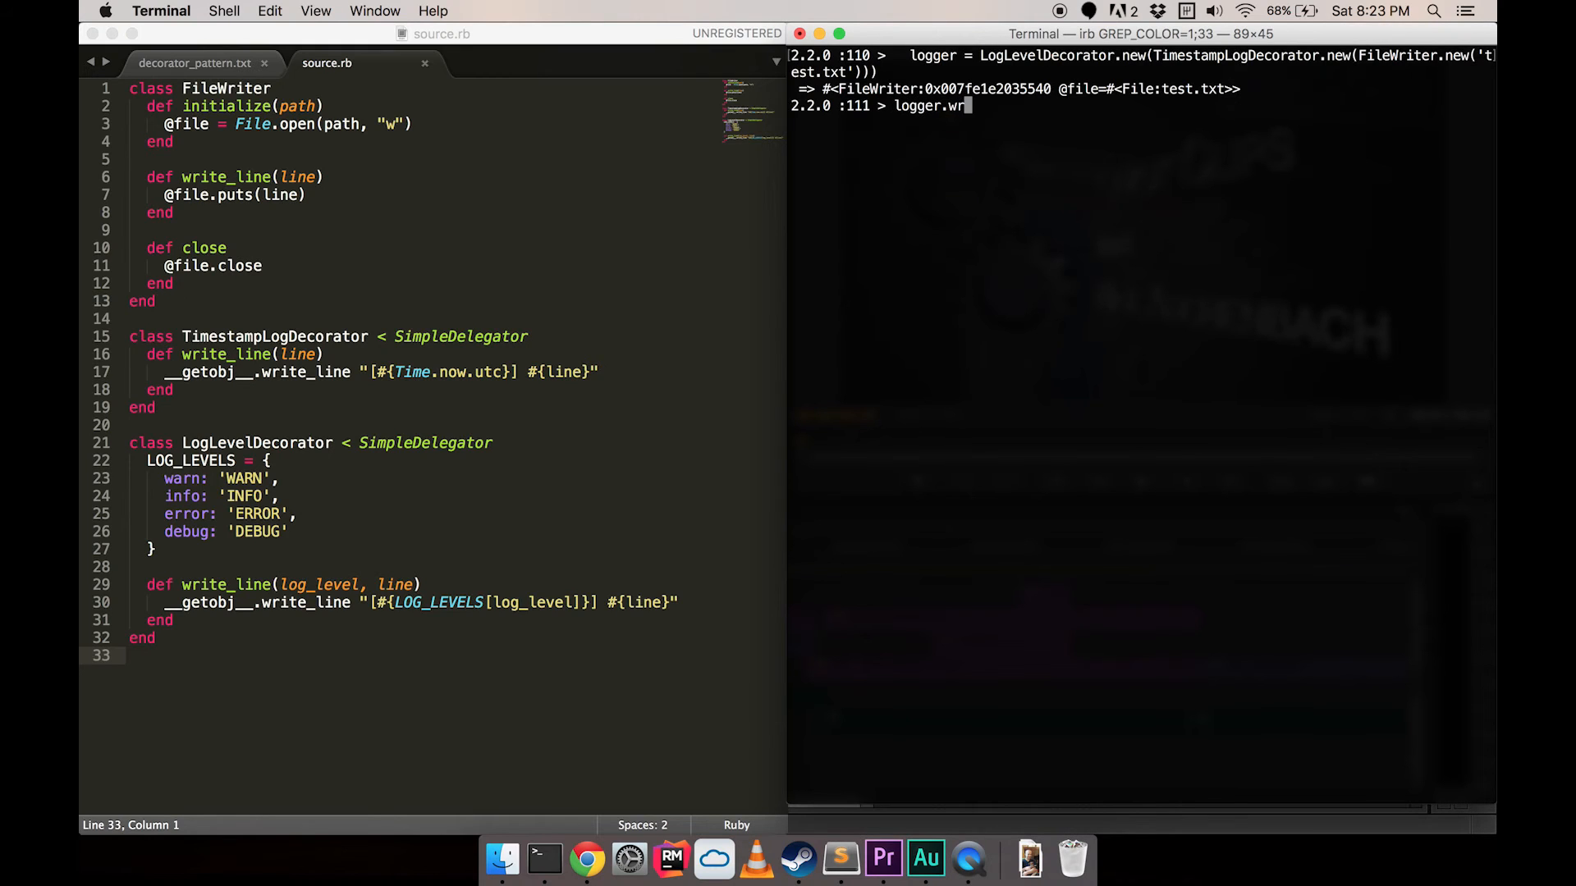
Log an :info line and :warn 'A mystery', then show test.txt with puts `cat test.txt`
{"action": "type", "text": "ite_line(:info, 'A mystery"}
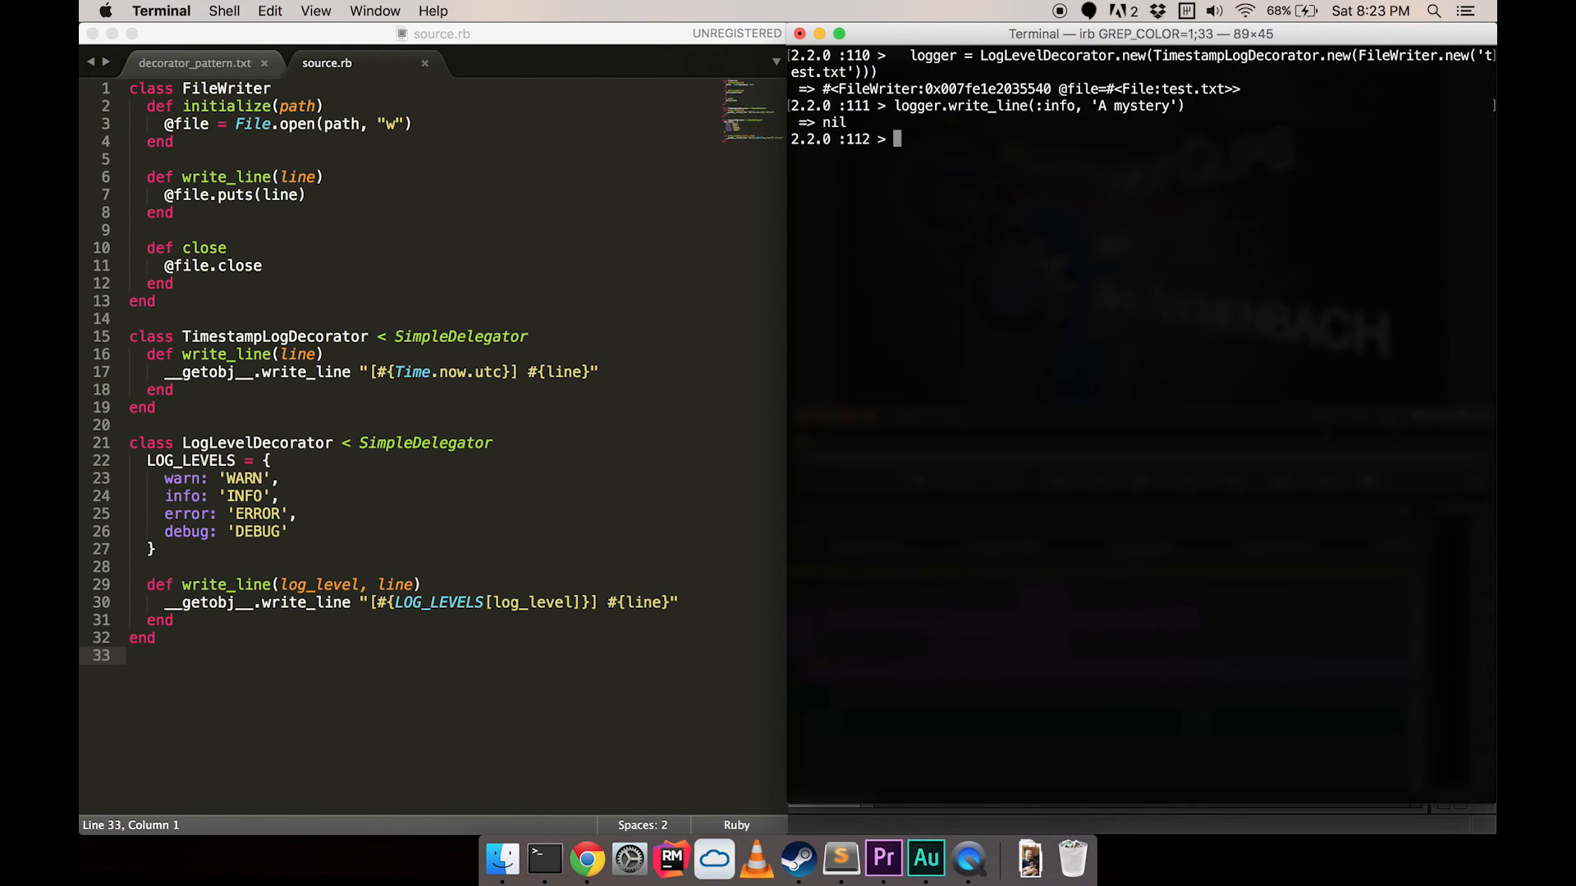
{"action": "type", "text": "logger.write_line(:warn, 'A mystery')"}
{"action": "type", "text": "logger.close"}
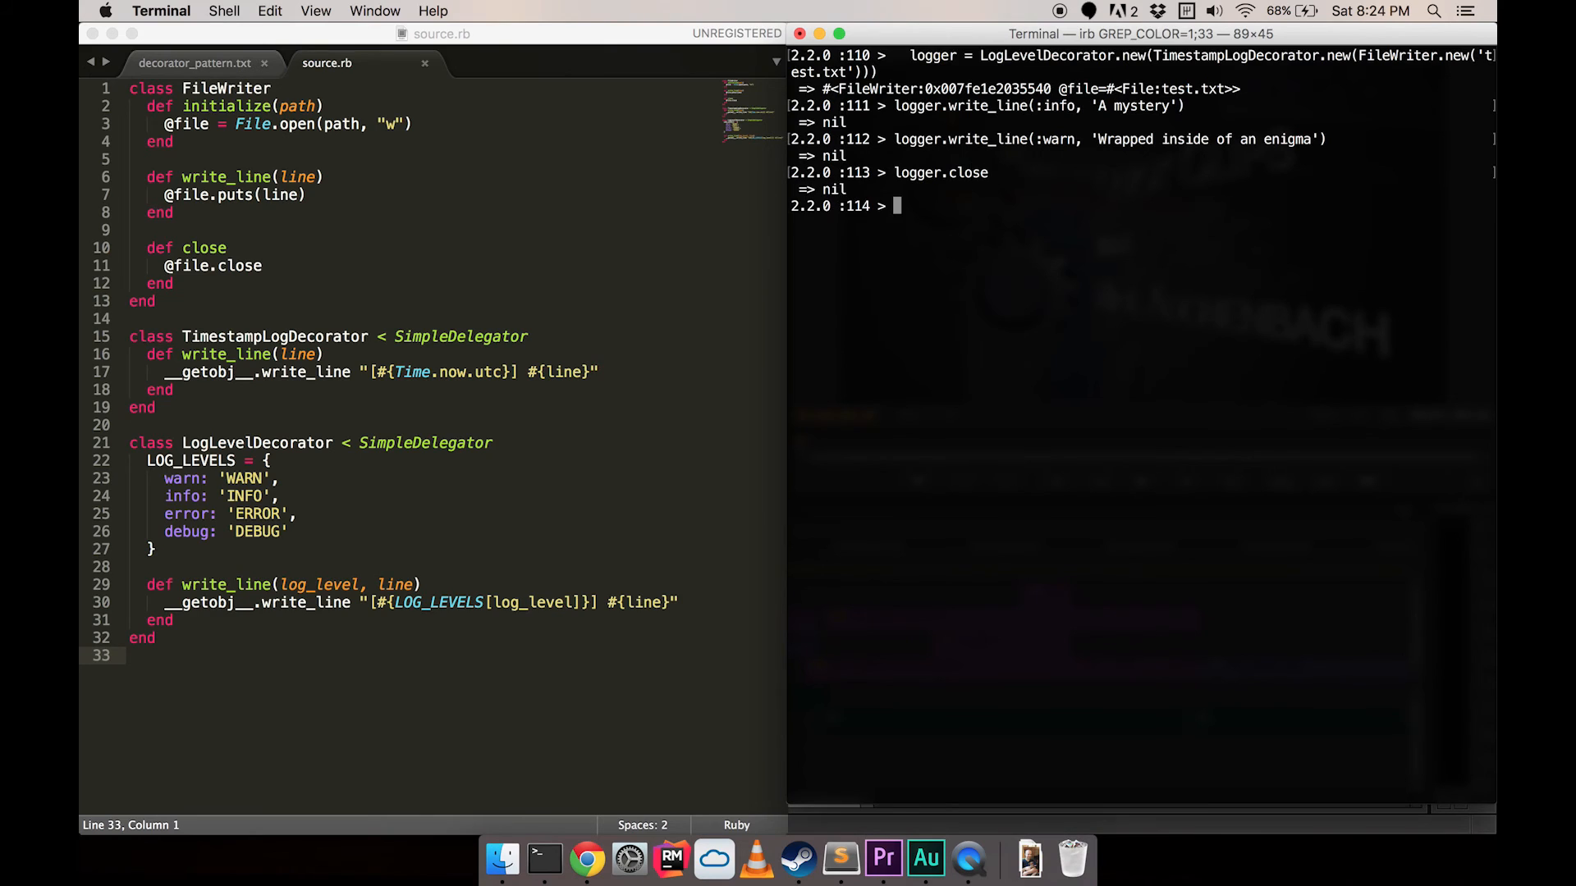
{"action": "type", "text": "puts `cat test.txt`"}
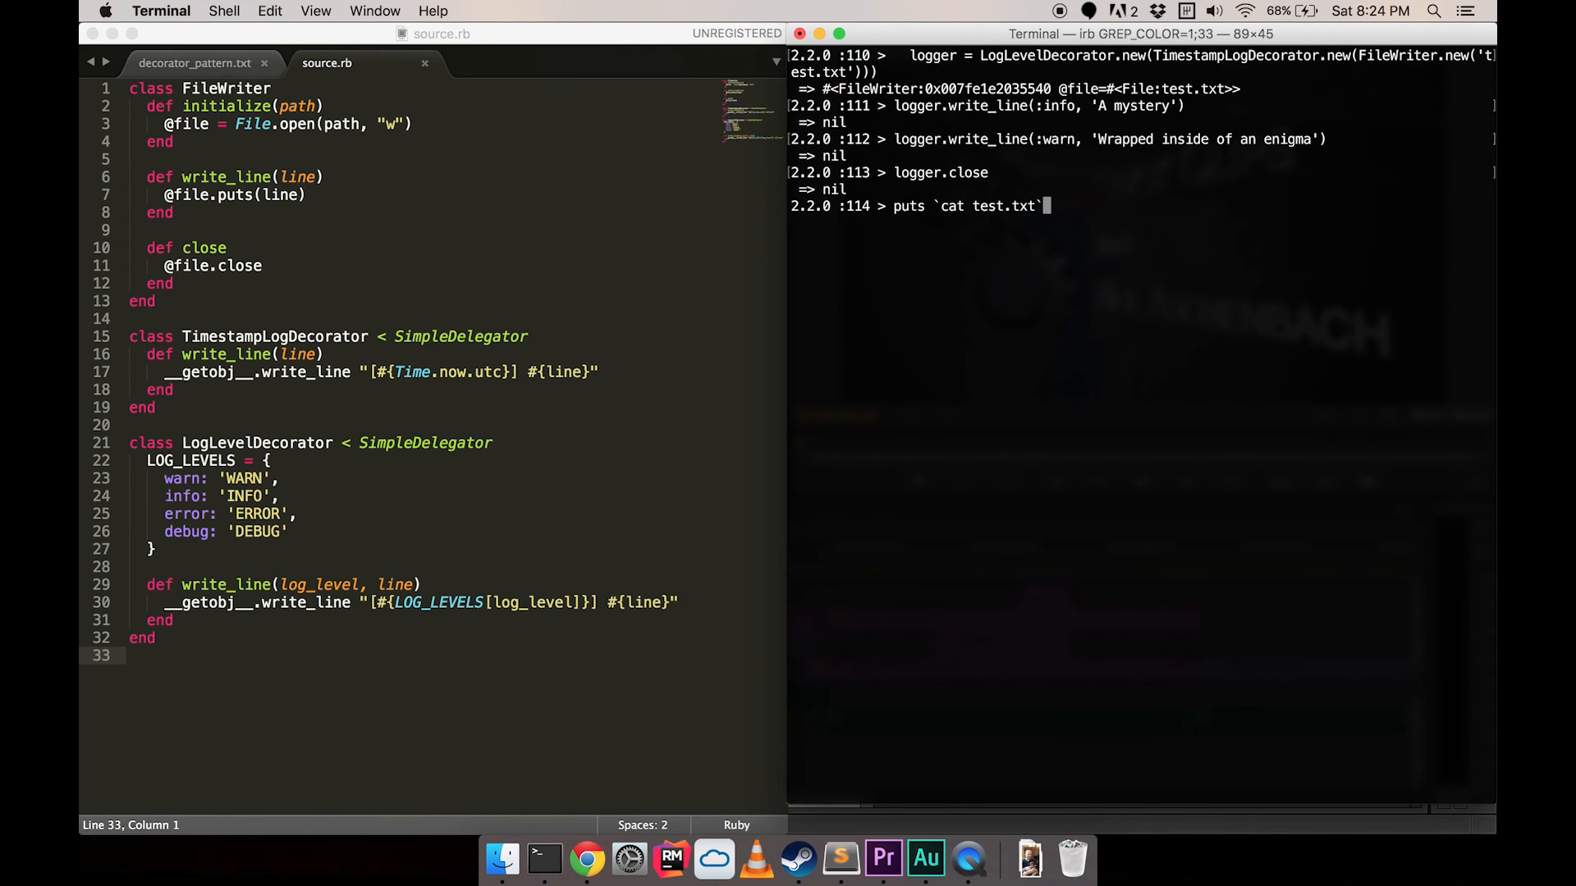